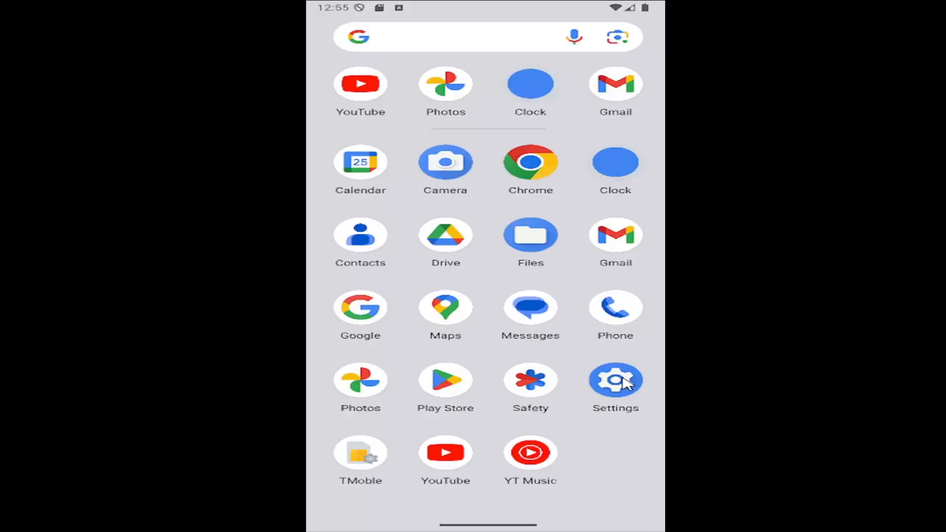
- Launch Settings from the app drawer and scroll to the Google and System entries
click(615, 380)
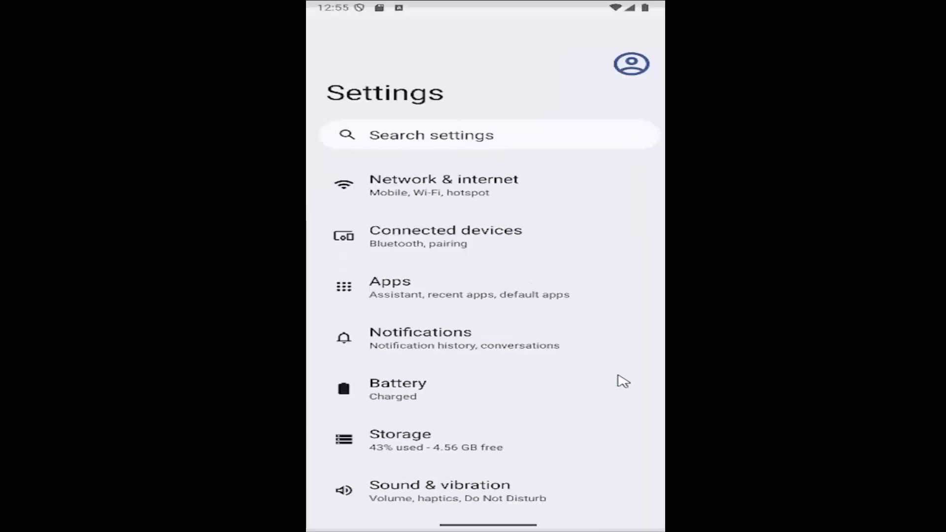
scroll(down, 3)
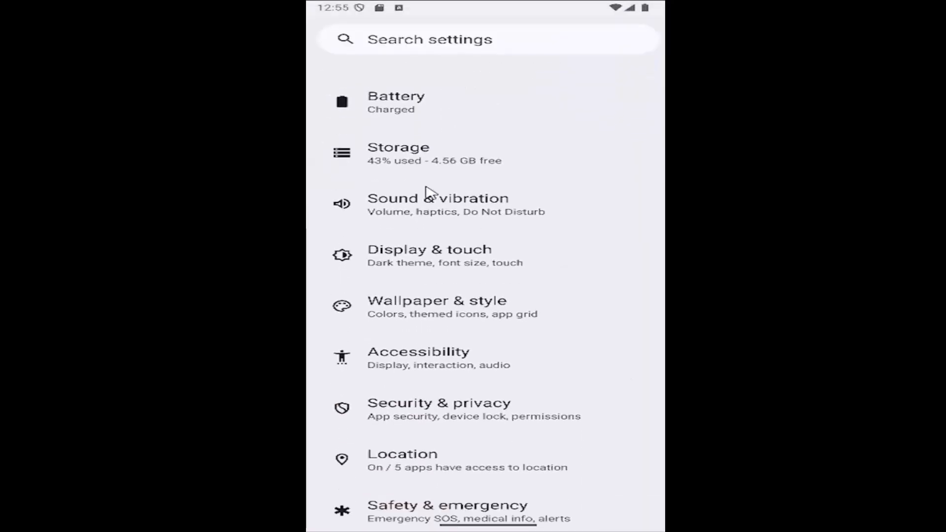
scroll(down, 3)
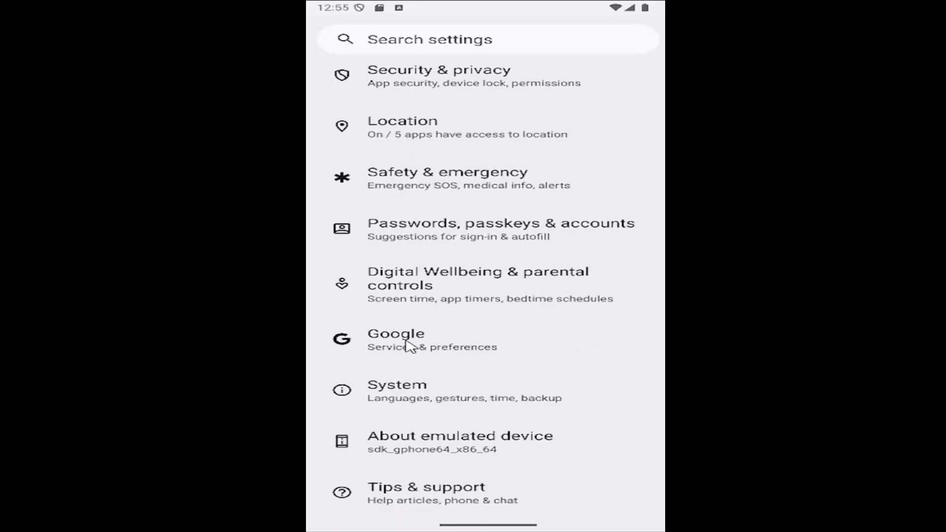
mouse_move(436, 241)
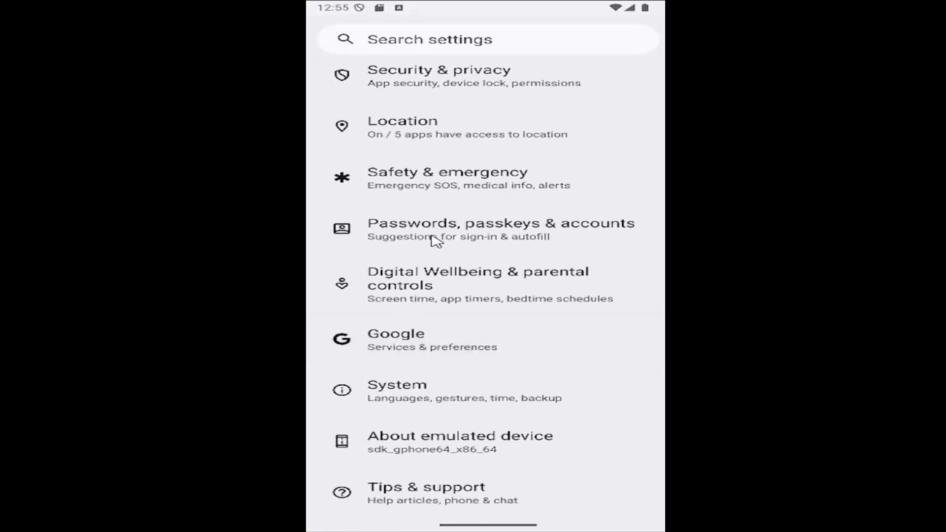
- Enter Google services, show All services, and reach the Autofill & passwords section
click(396, 339)
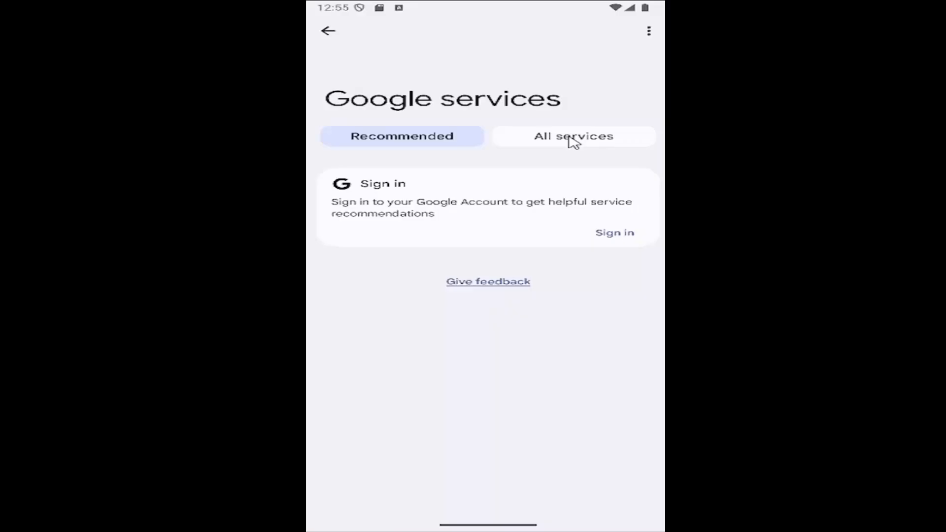
click(573, 136)
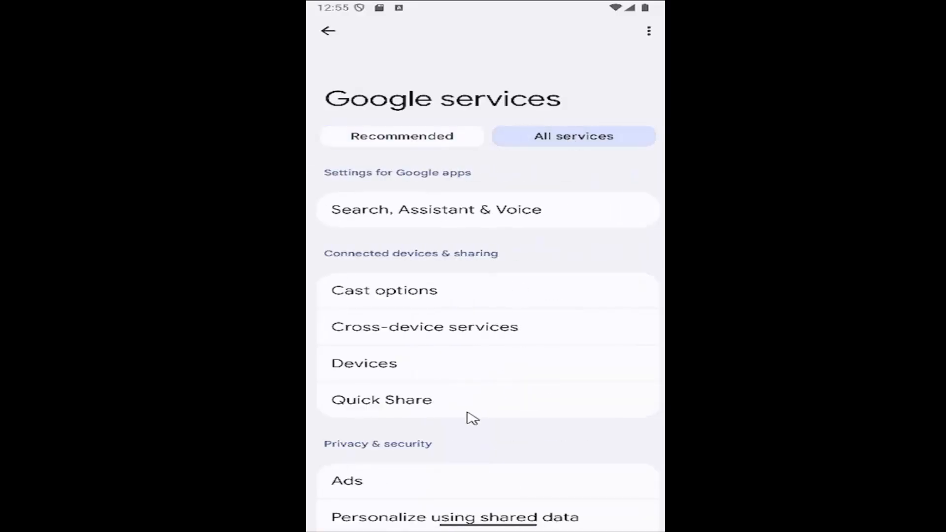
scroll(up, 3)
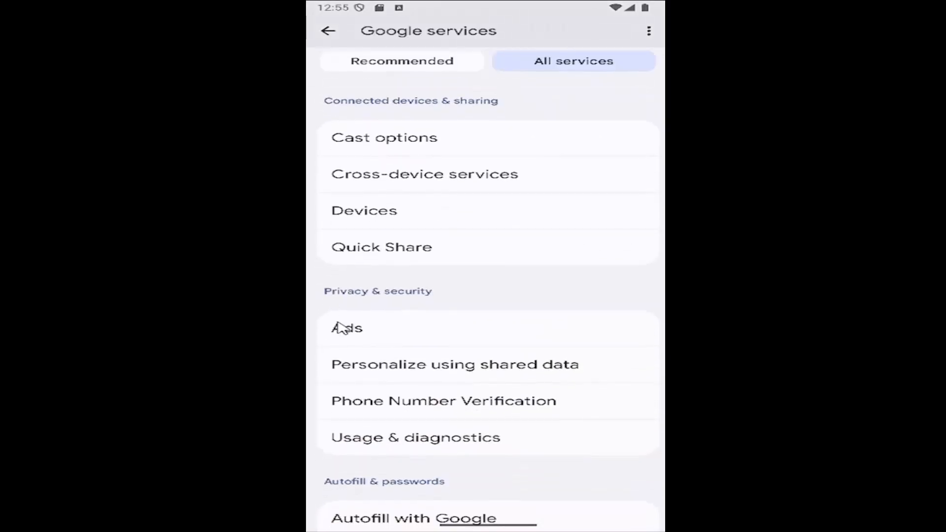
scroll(down, 3)
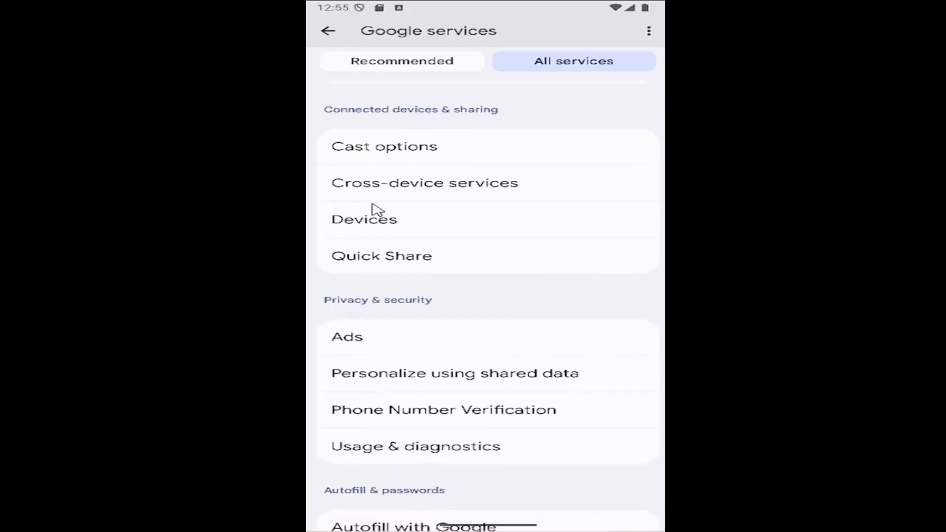
scroll(down, 3)
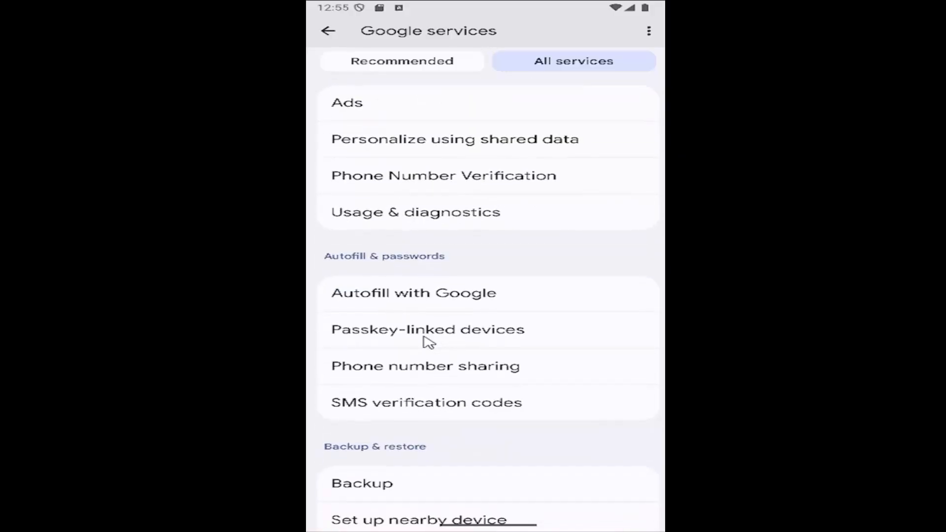
mouse_move(453, 339)
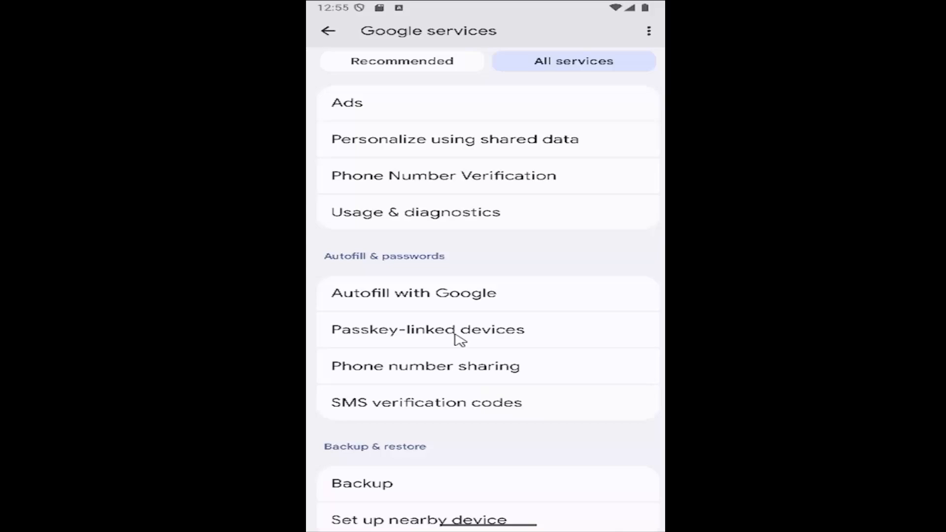
- Show the Passkey-linked devices page from Autofill & passwords
click(425, 329)
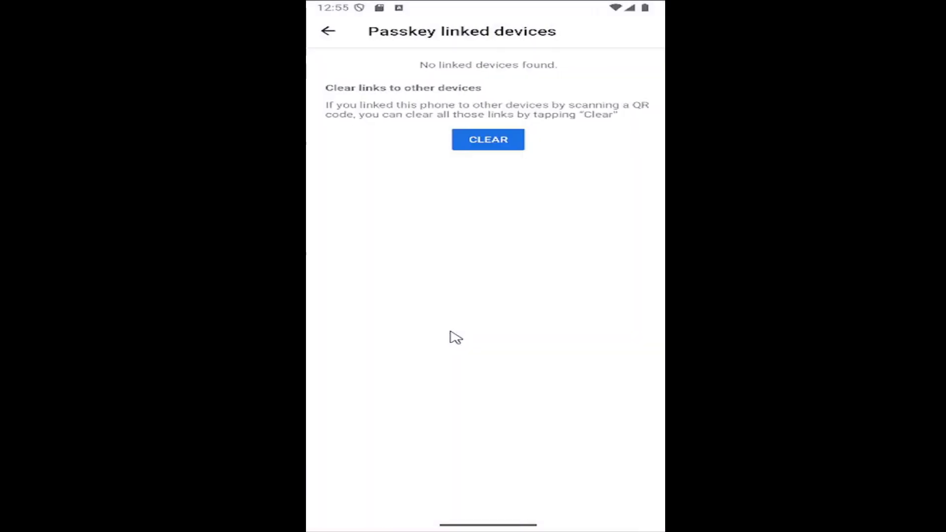
mouse_move(473, 66)
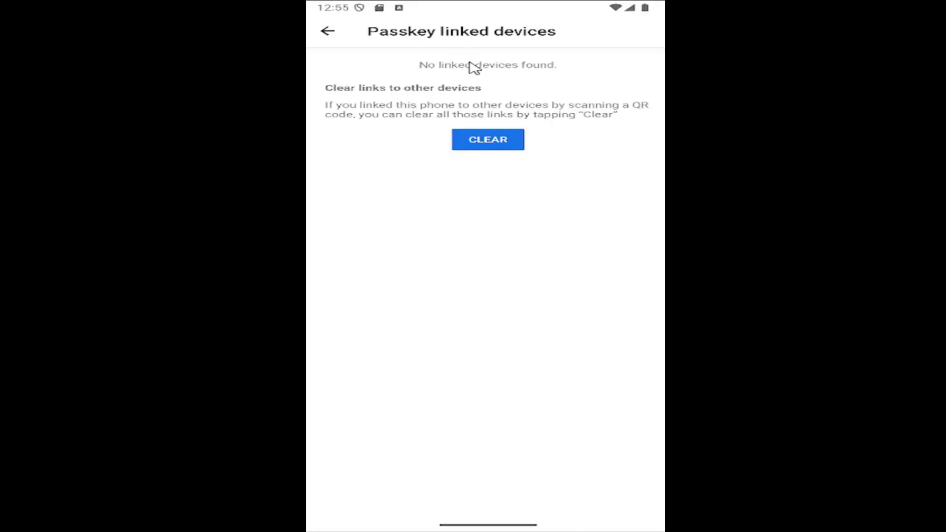
mouse_move(460, 142)
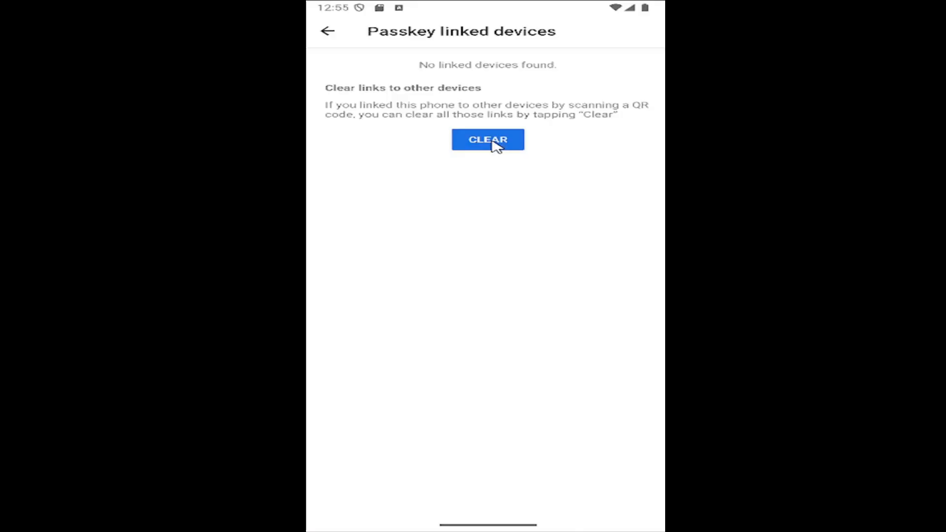
- Request clearing links to other devices, raising the 'Clear devices?' confirmation
click(488, 139)
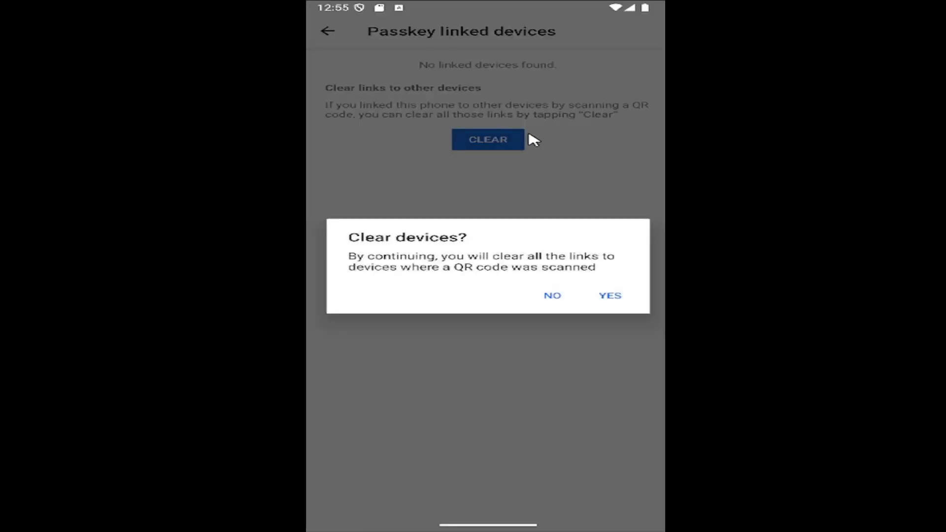
mouse_move(512, 270)
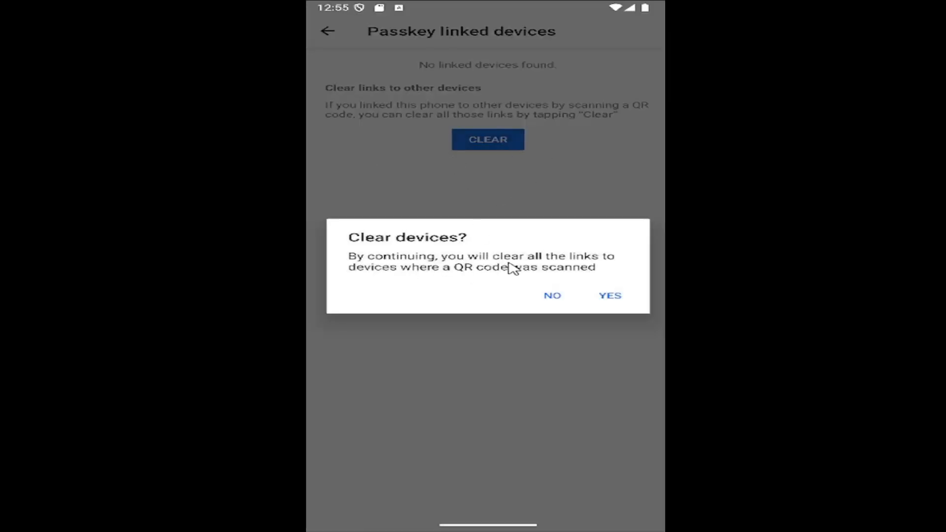
mouse_move(416, 278)
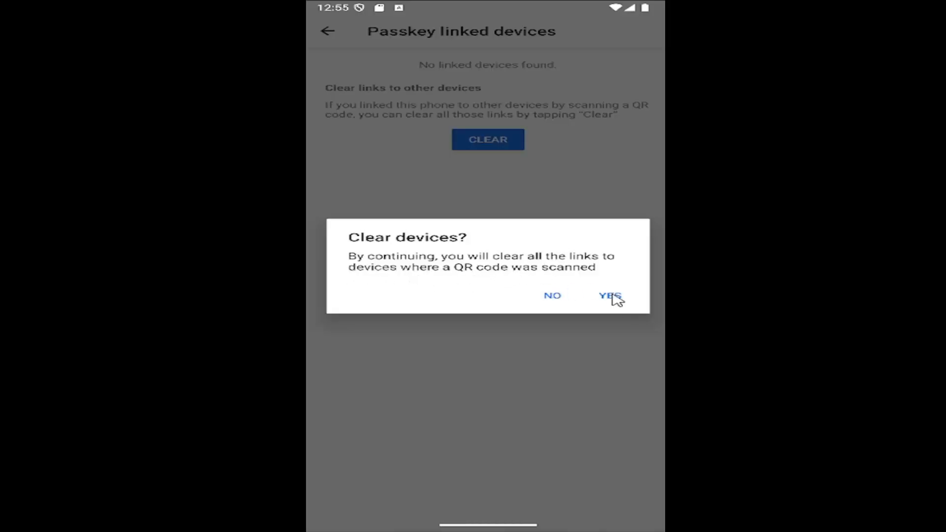
- Confirm YES to clear all QR-code device links and return to the main settings list
click(610, 296)
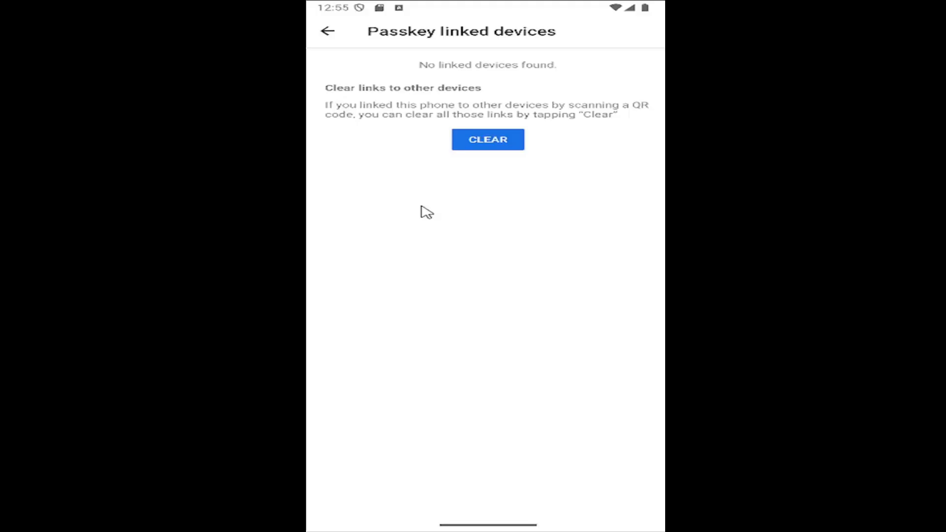
mouse_move(434, 249)
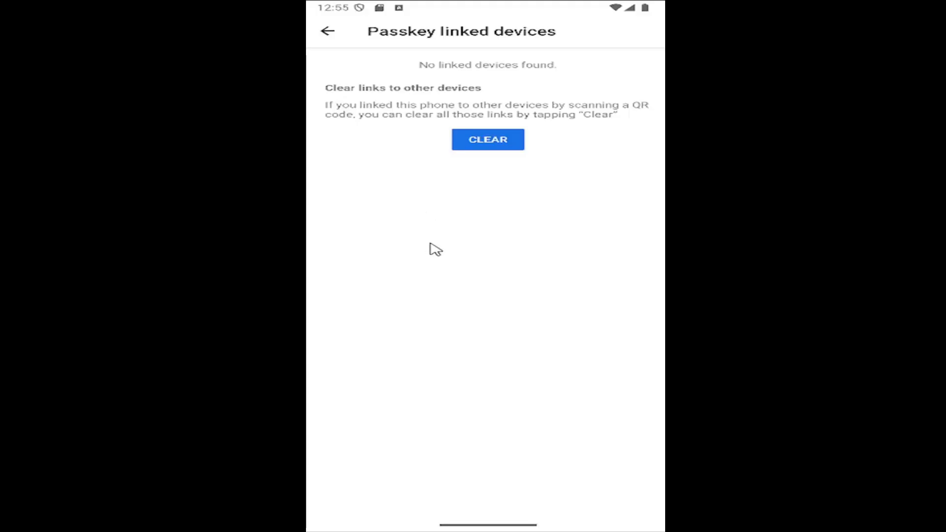
click(328, 30)
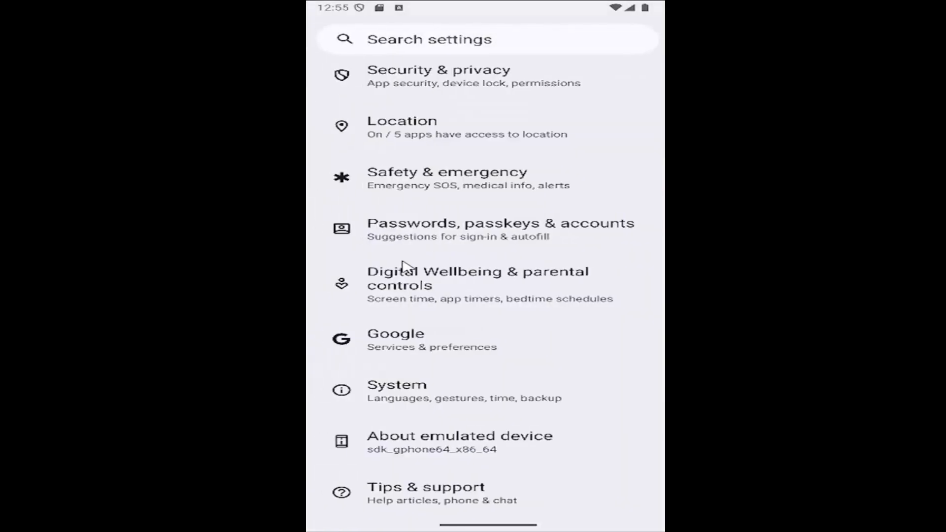